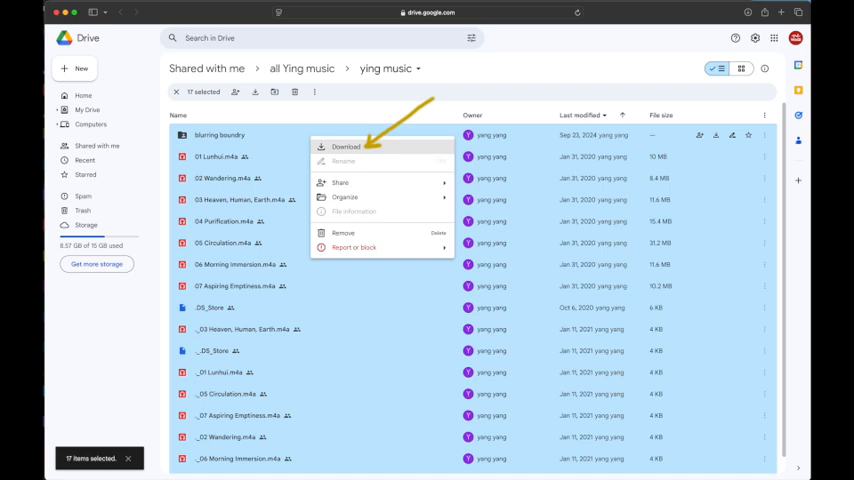
Download the selected ying music song files from Google Drive as a zip archive.
left_click(344, 148)
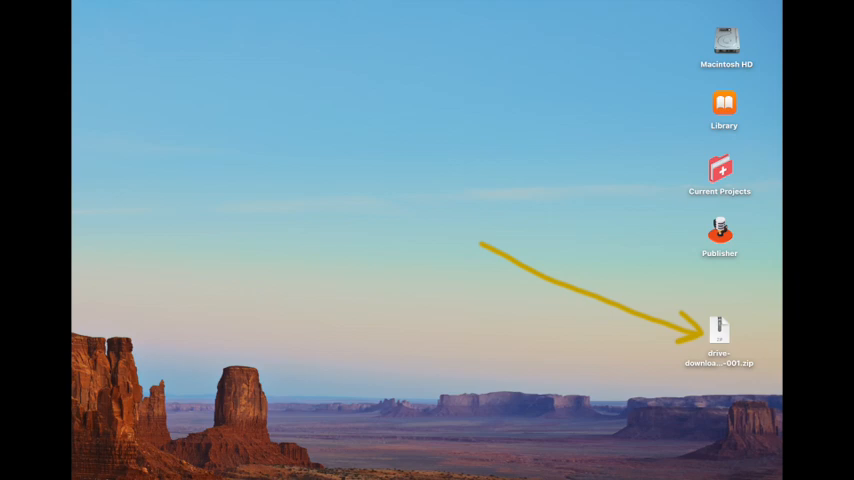
Unpack the downloaded zip in Finder and start a new Apple Music playlist named Ying's Music.
double_click(720, 330)
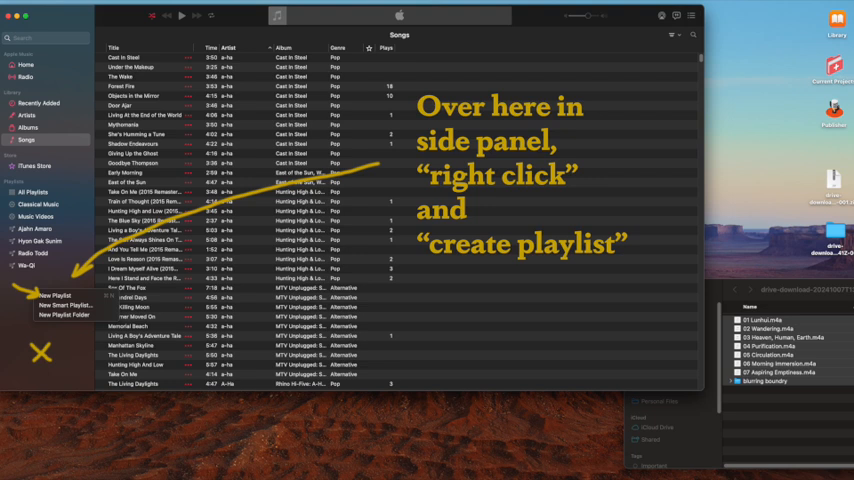
left_click(56, 296)
type("Ying's Music")
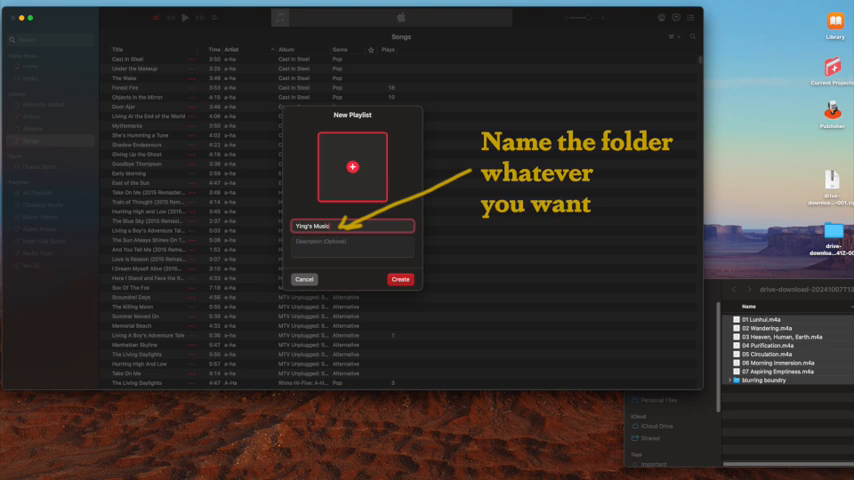
Create the empty Ying's Music playlist in the Apple Music library.
left_click(400, 280)
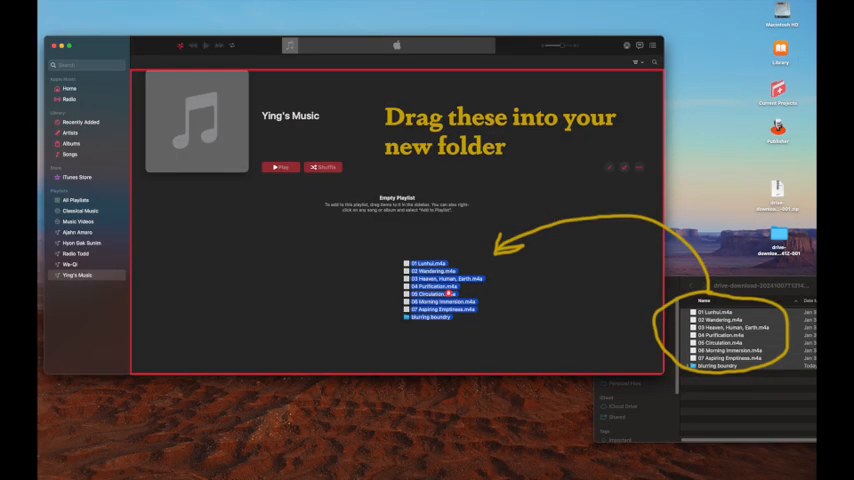